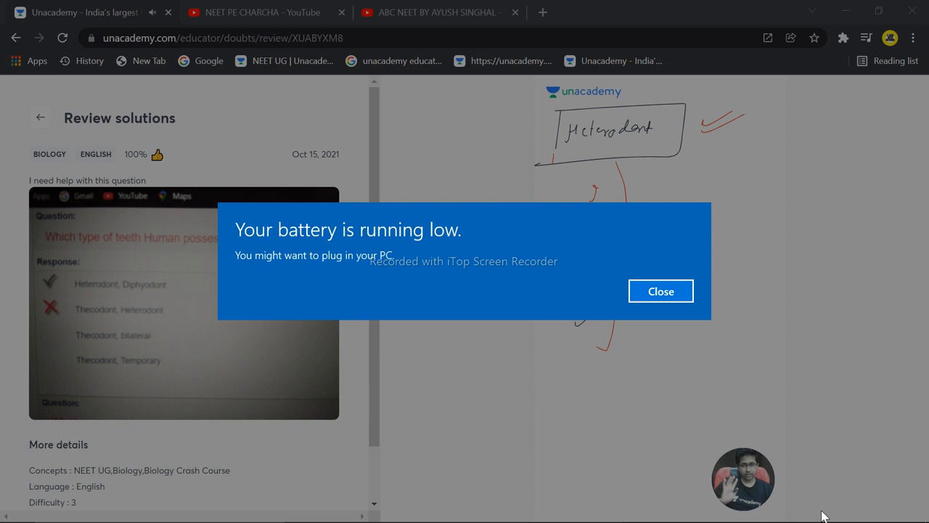
Dismiss the low-battery notification covering the doubt question and whiteboard
left_click(660, 291)
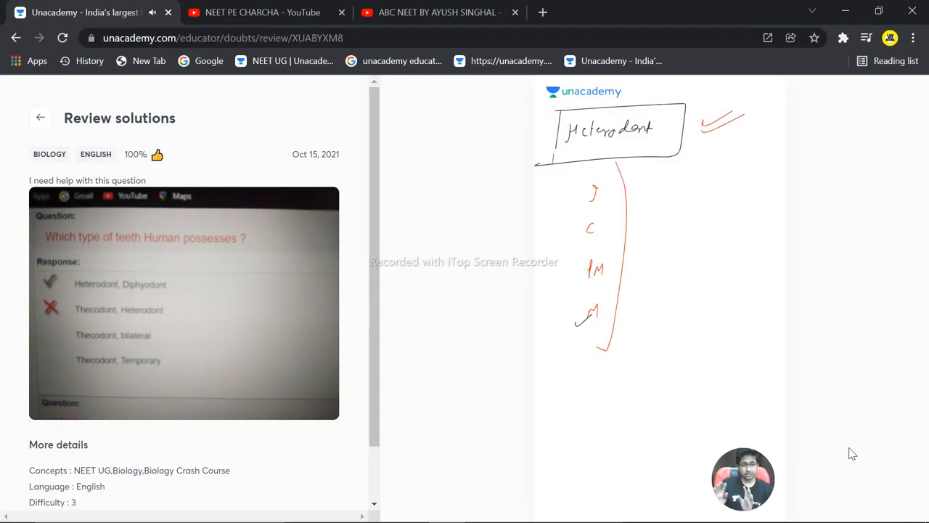
mouse_move(824, 515)
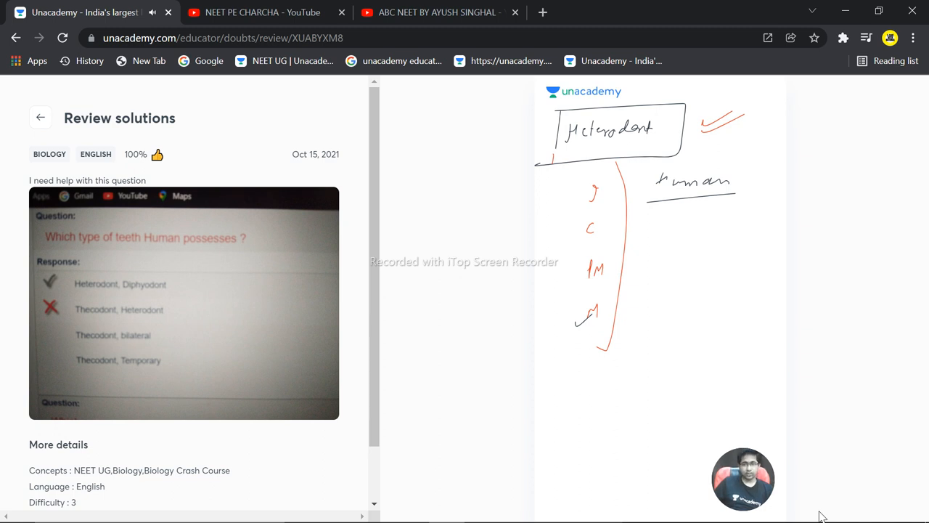
Begin writing 'Di' in purple beneath the underlined 'Human' heading
left_click_drag(653, 243, 668, 243)
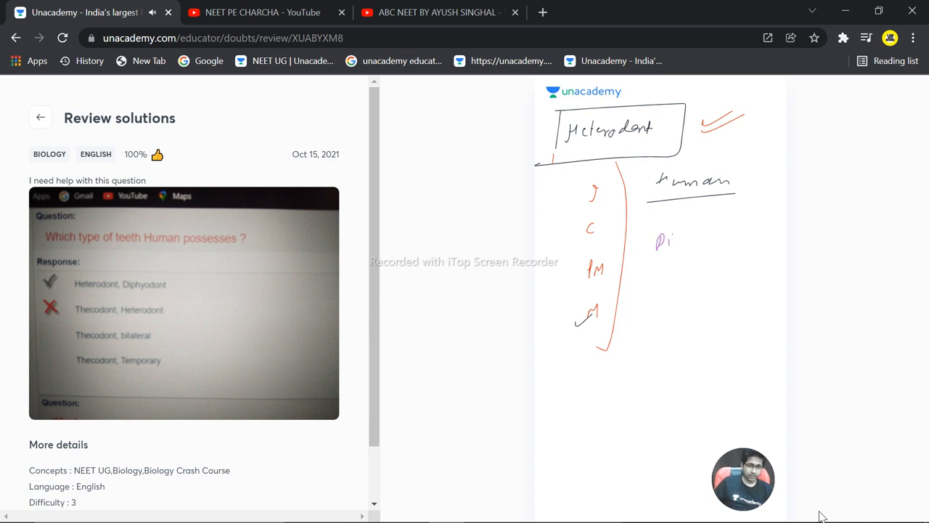